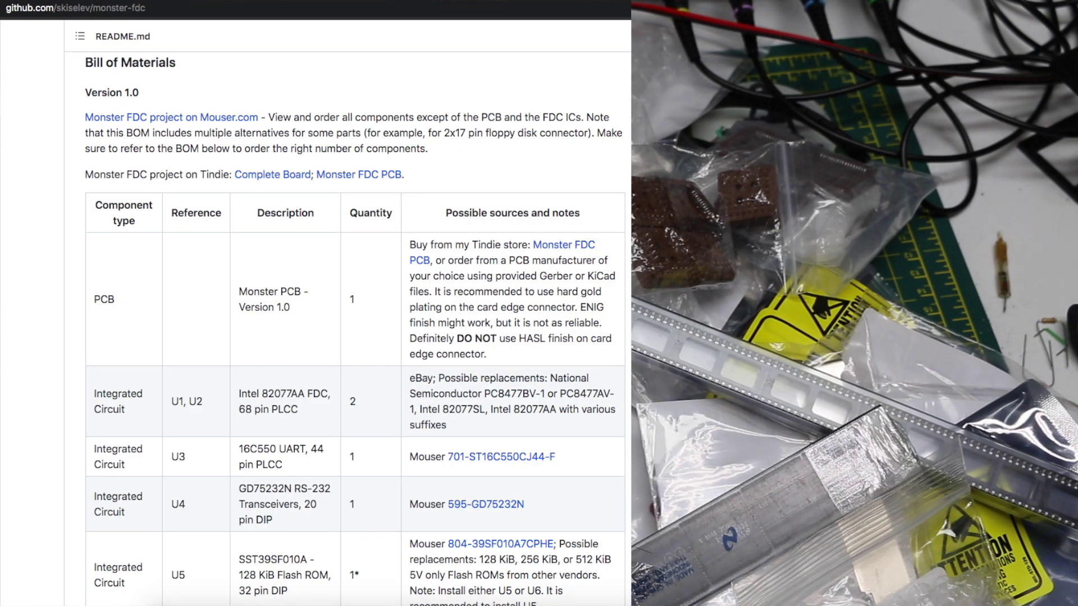
pyautogui.scroll(-3)
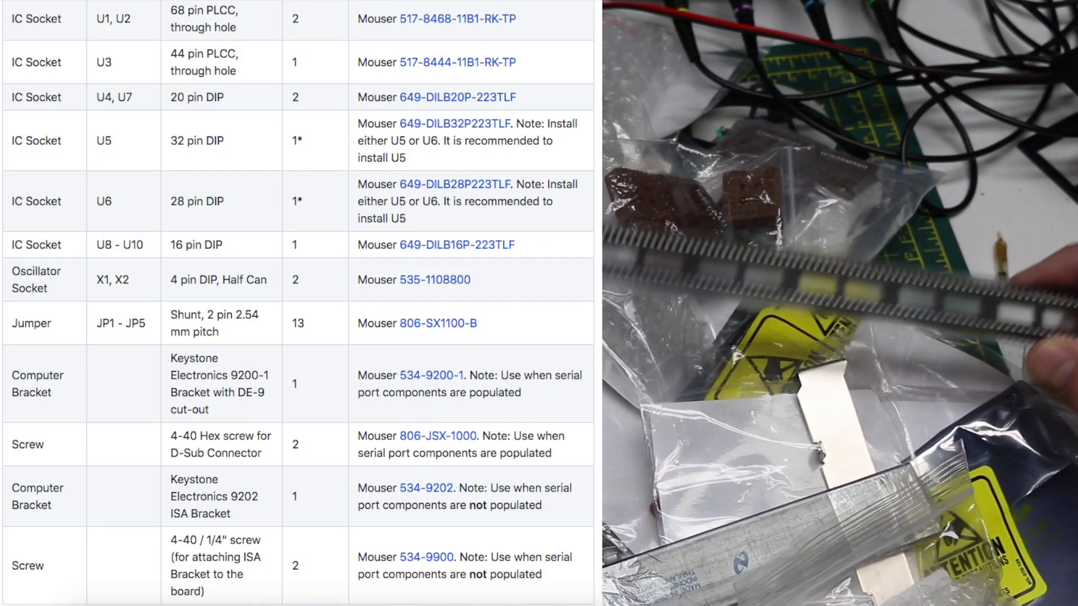